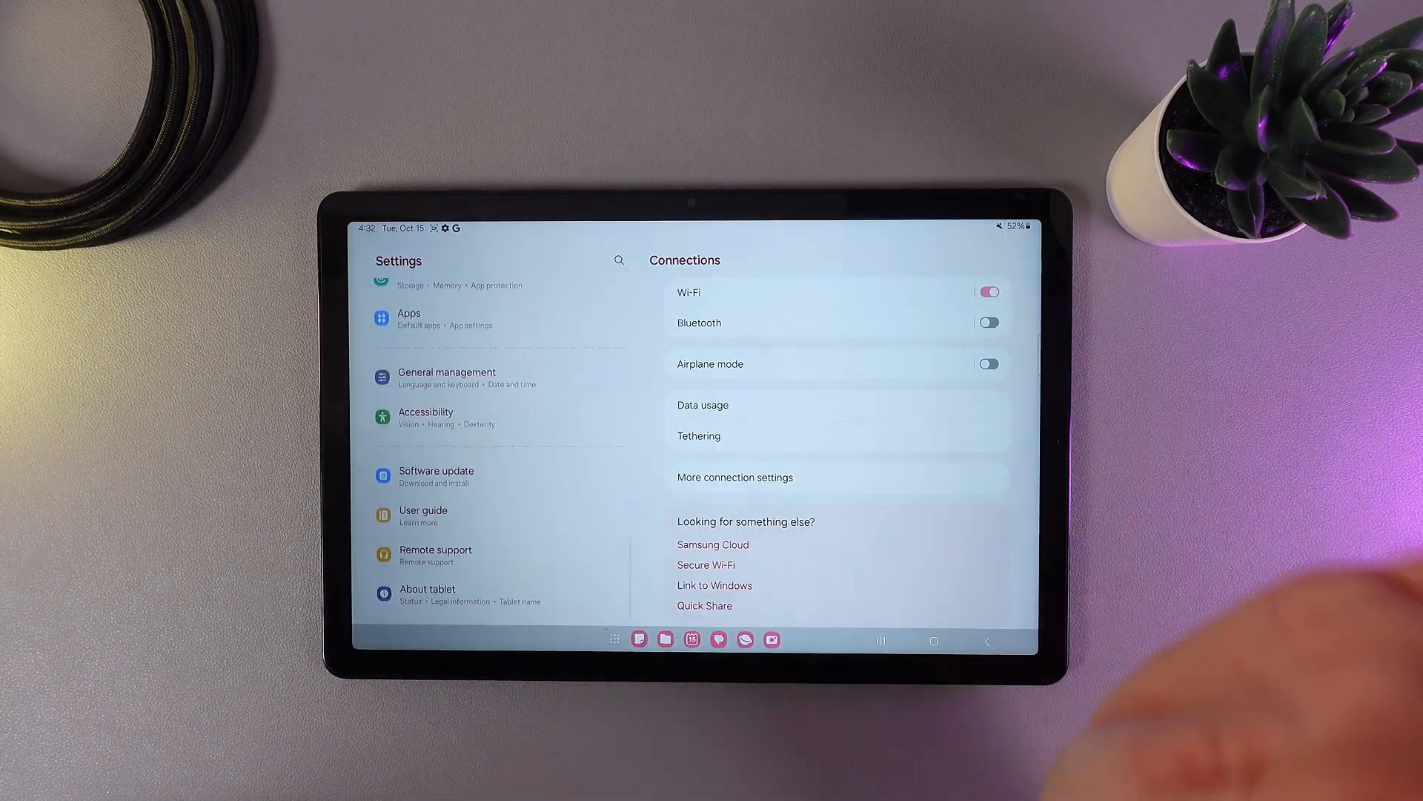
Navigate from the Settings sidebar through Accessibility to the TalkBack page, still Off
left_click(499, 418)
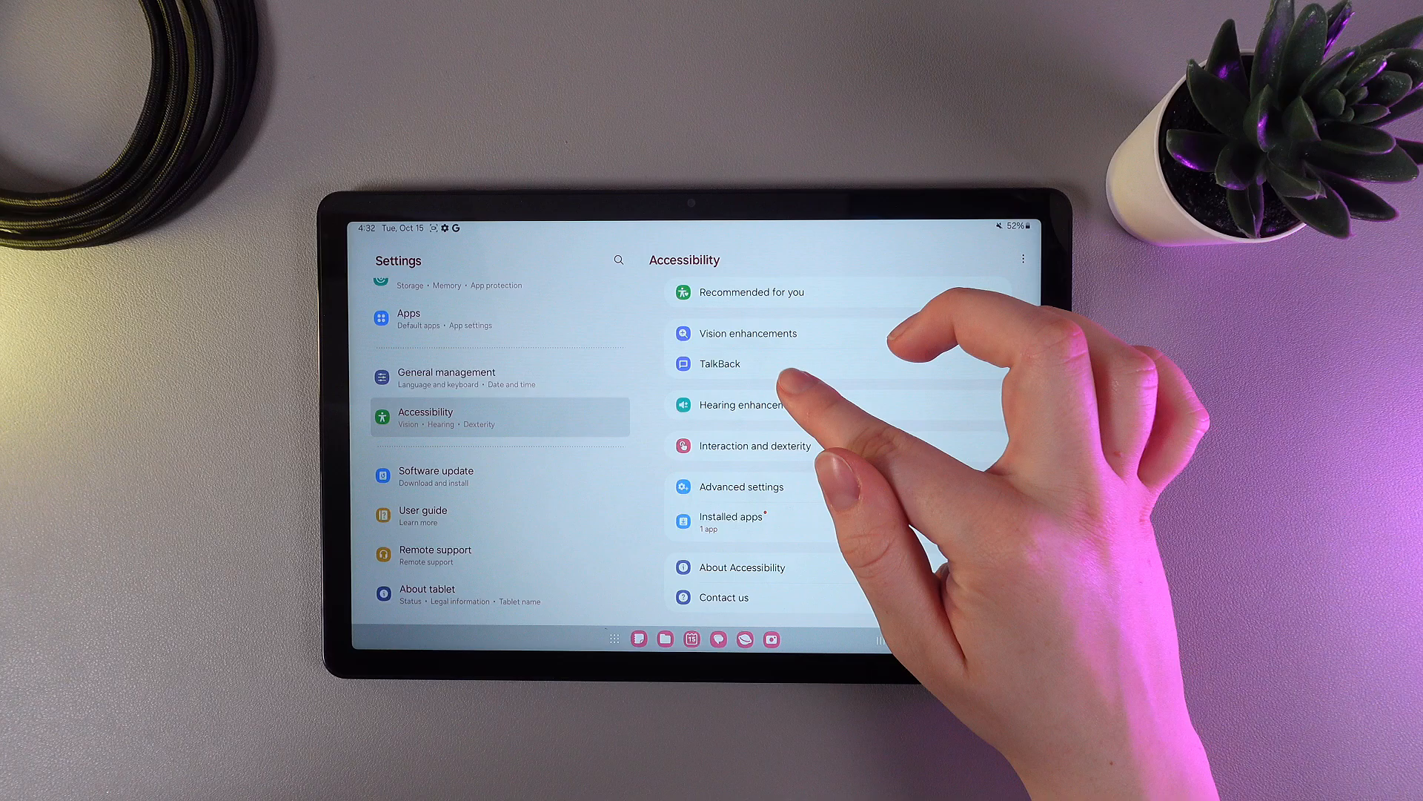
left_click(718, 364)
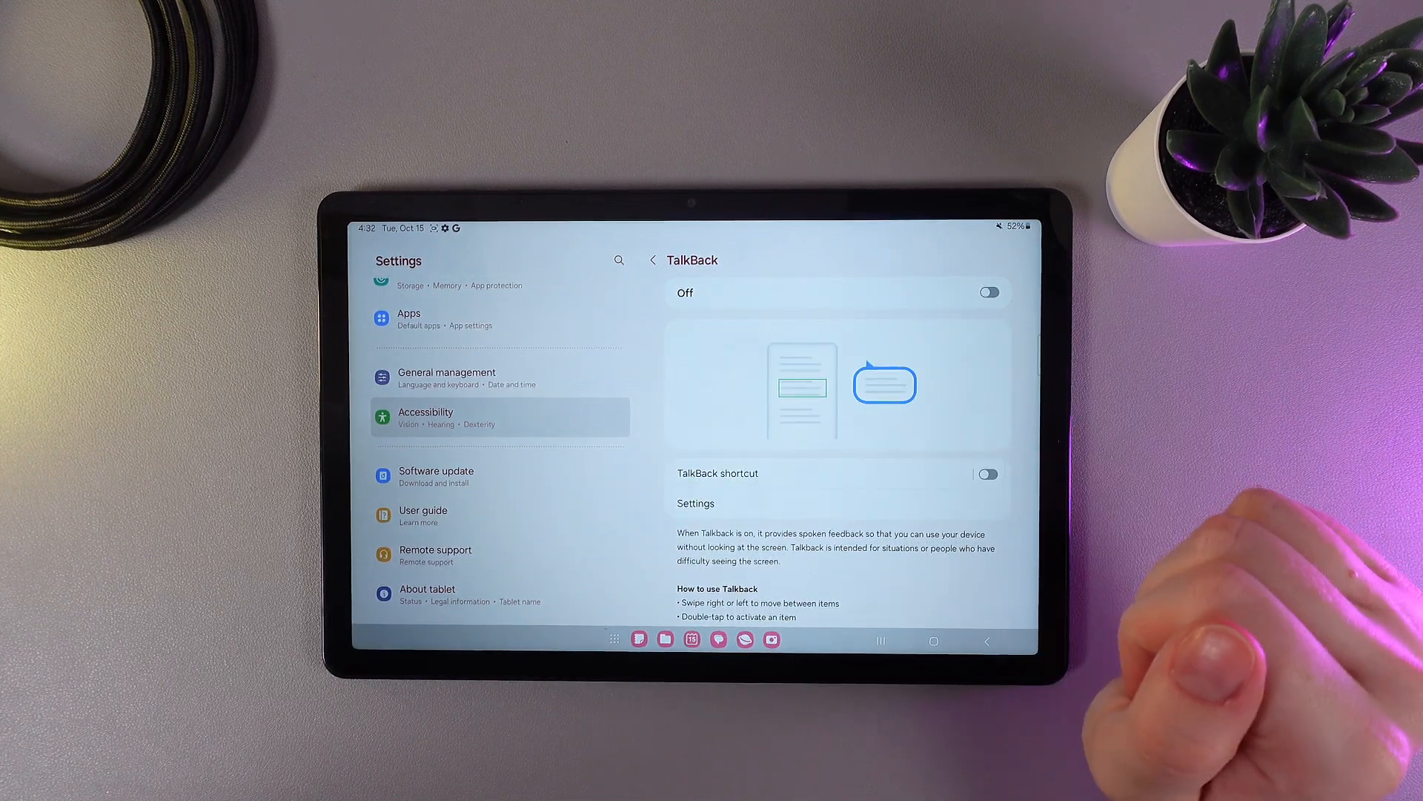
Switch the TalkBack toggle On and allow its full-control permission prompt
left_click(987, 292)
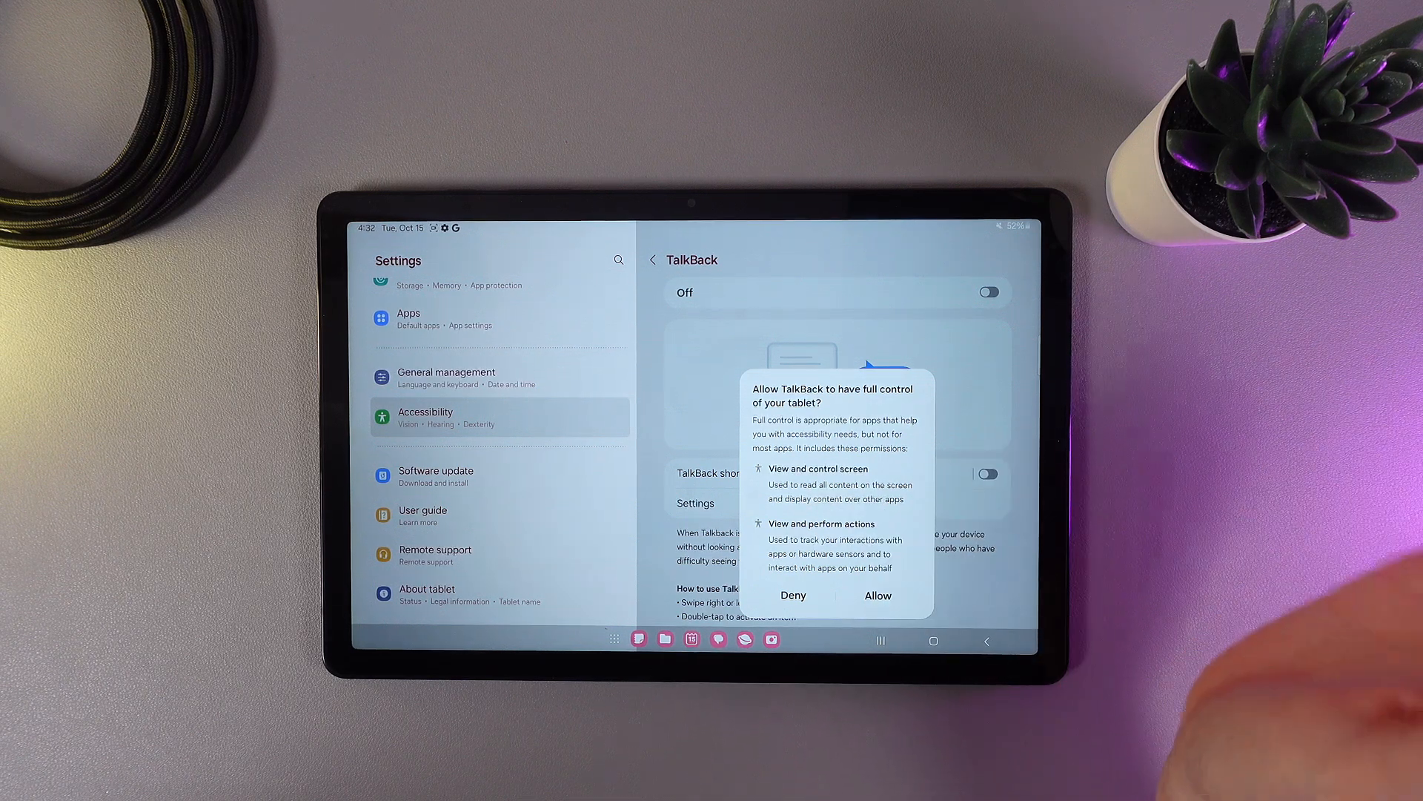
left_click(874, 596)
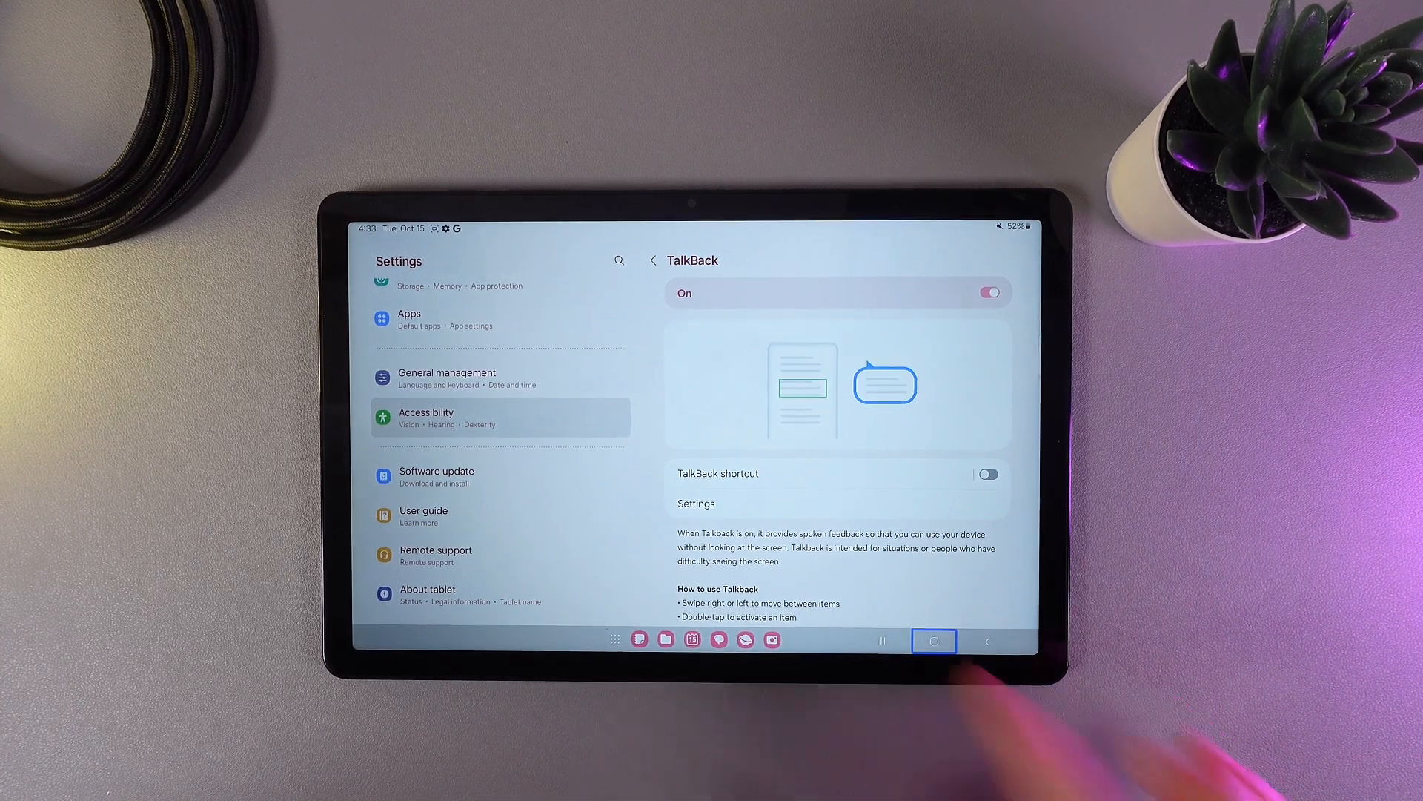
Activate the Home button via TalkBack to return to the home screen
left_click(933, 641)
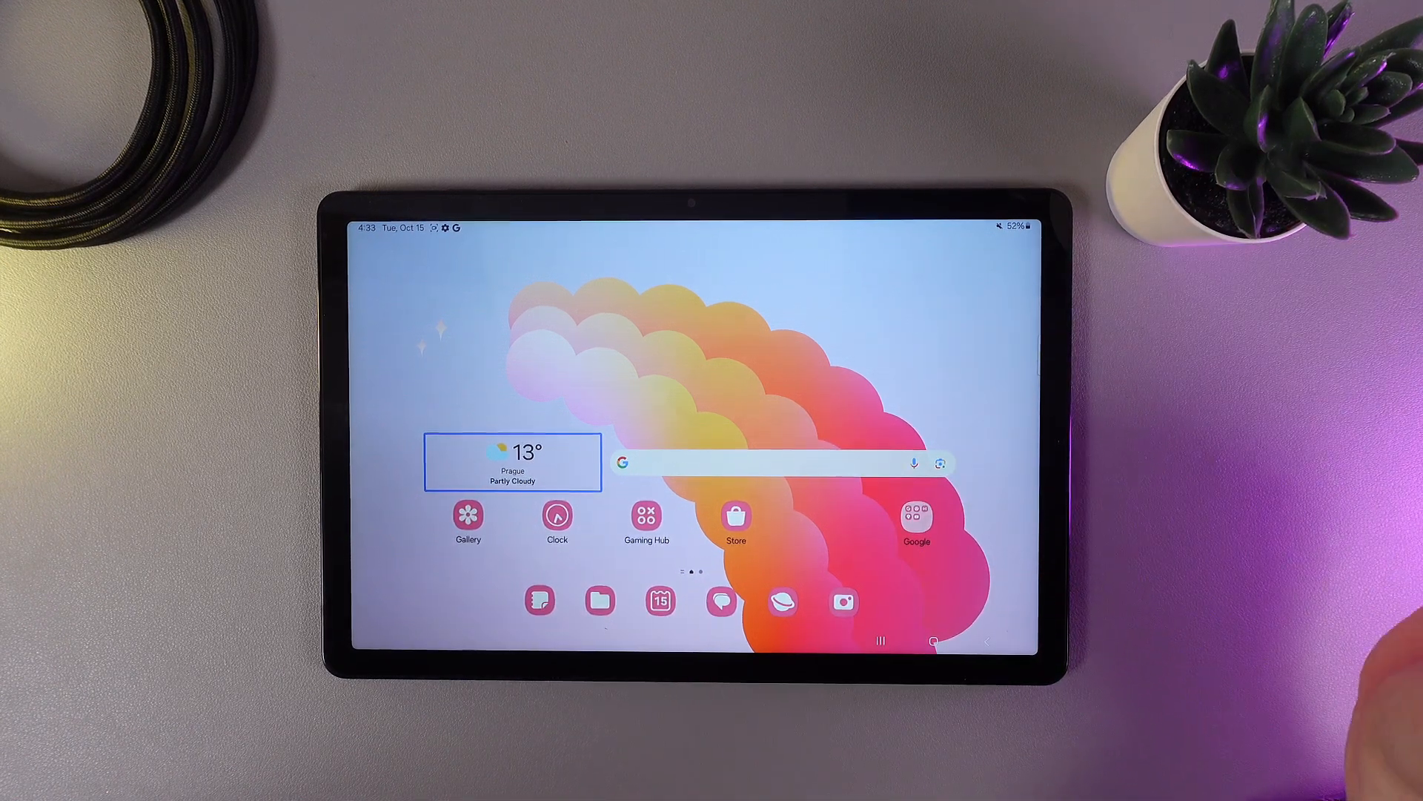
Launch the Google app from the home-screen search bar, then go back home
left_click(782, 462)
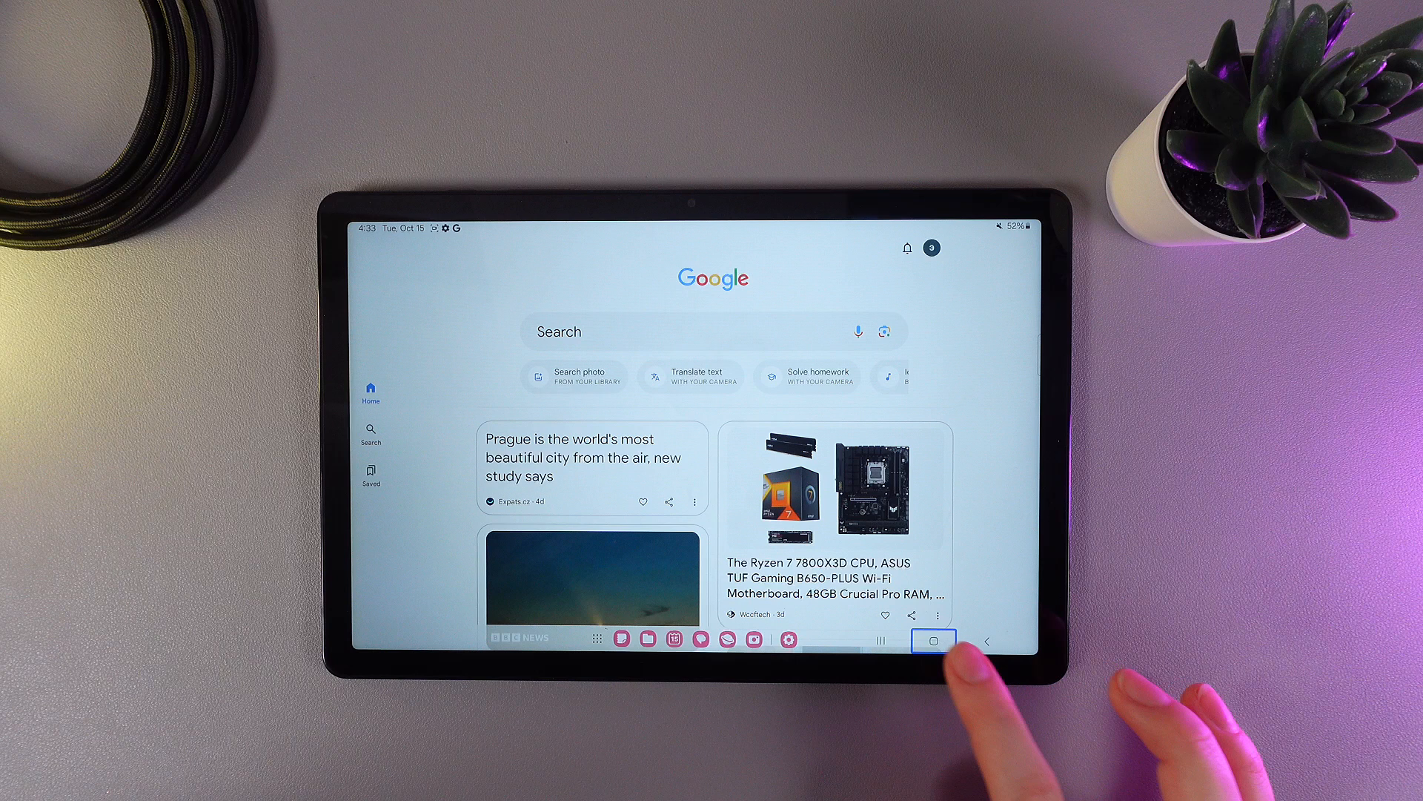
left_click(933, 642)
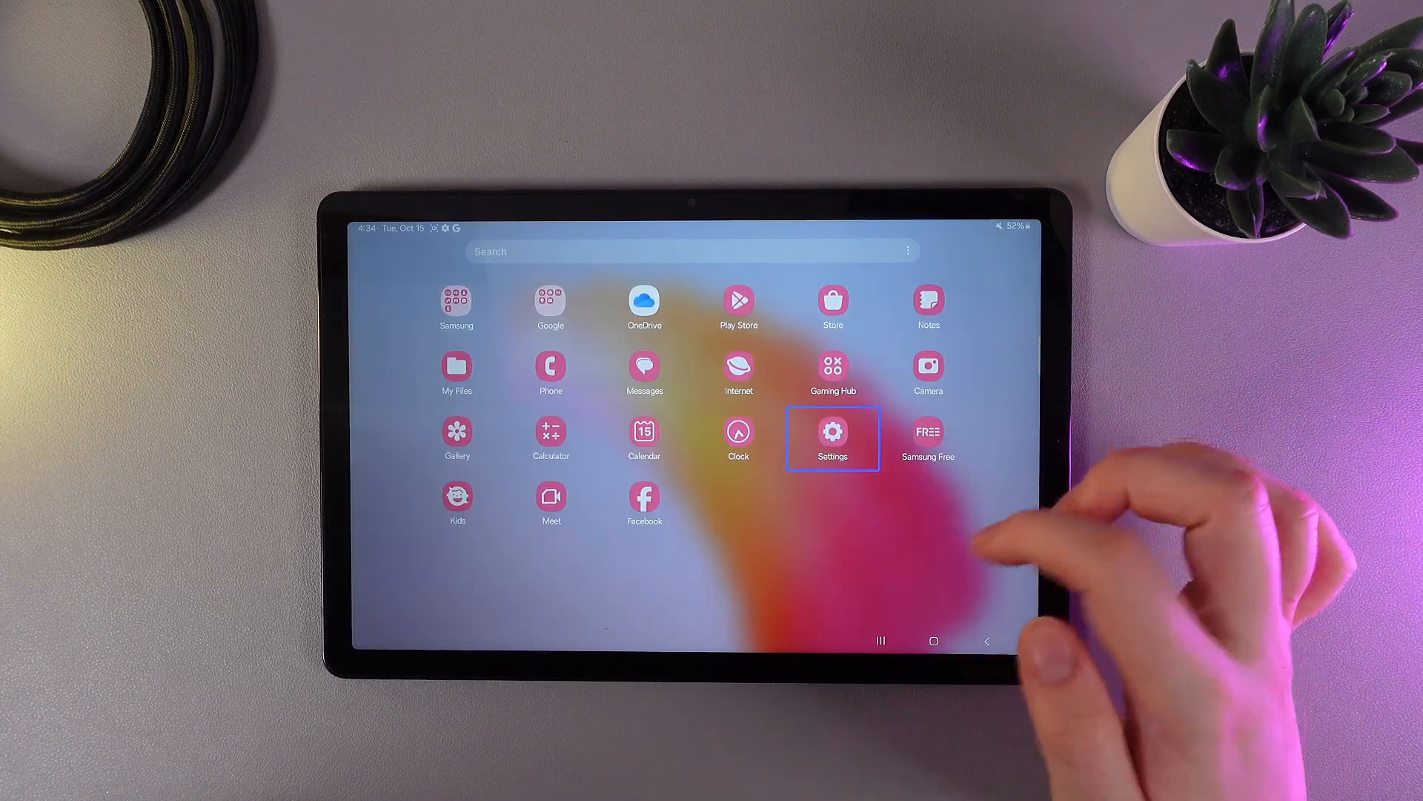
Launch Settings from the app drawer, landing back on the TalkBack page
left_click(832, 431)
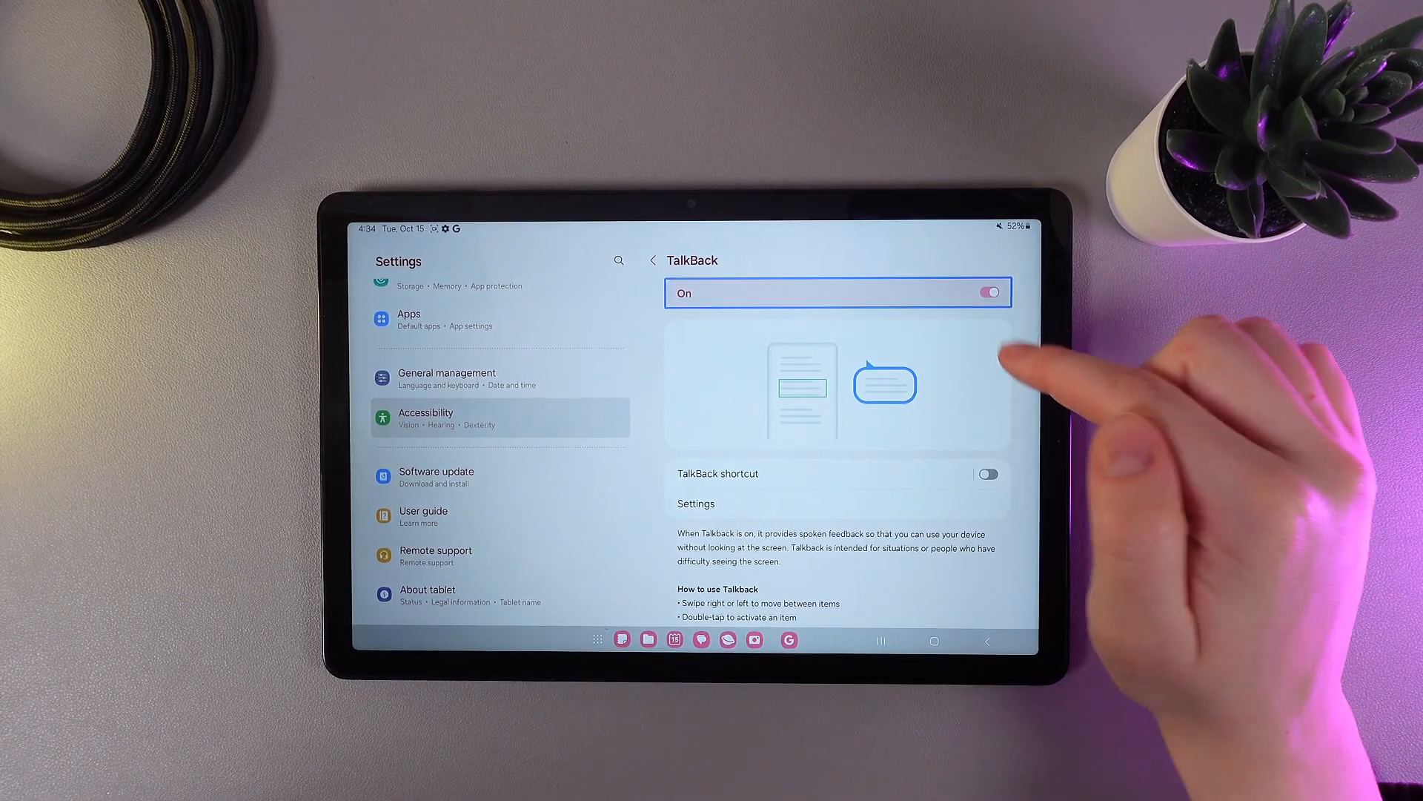
Switch the TalkBack toggle Off and confirm the Turn off prompt
left_click(987, 292)
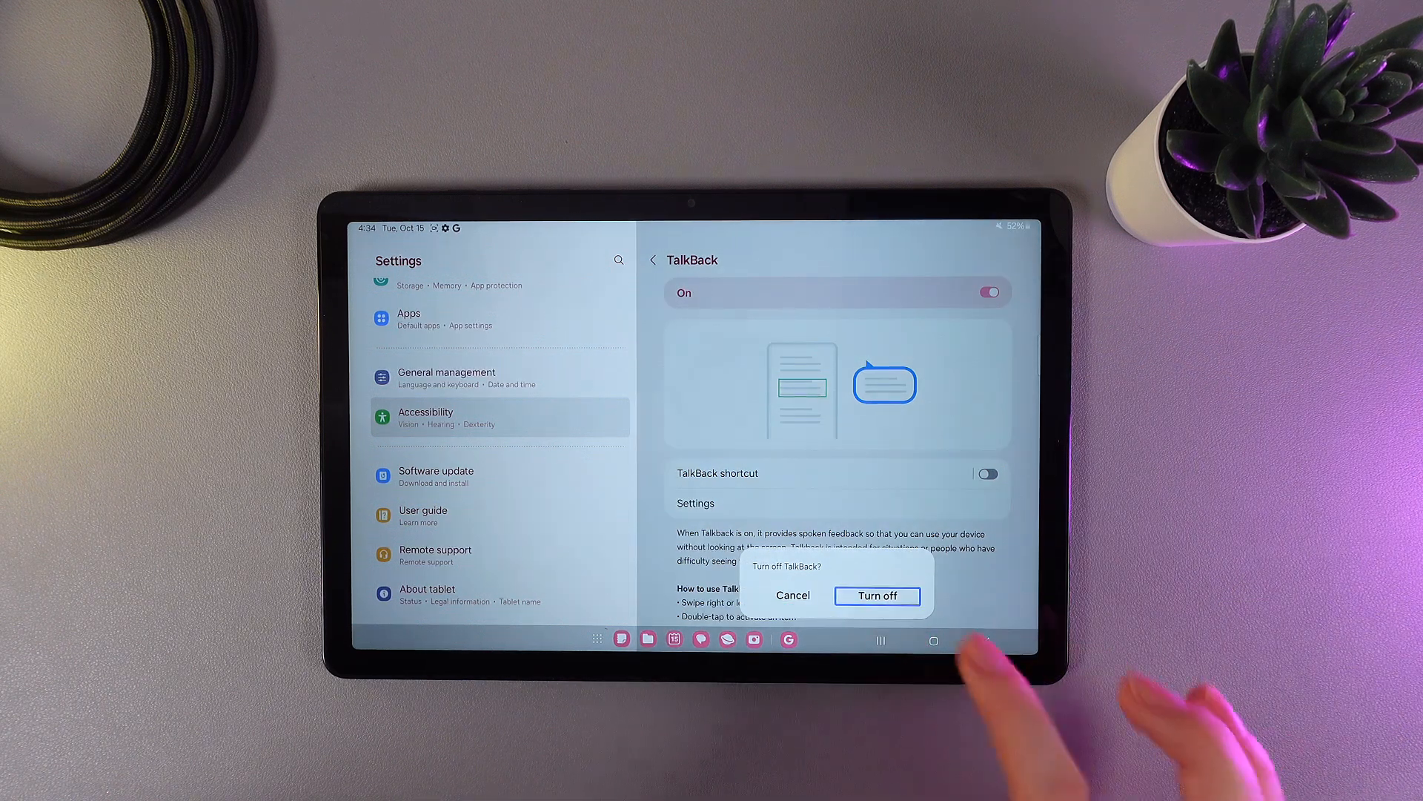
left_click(876, 596)
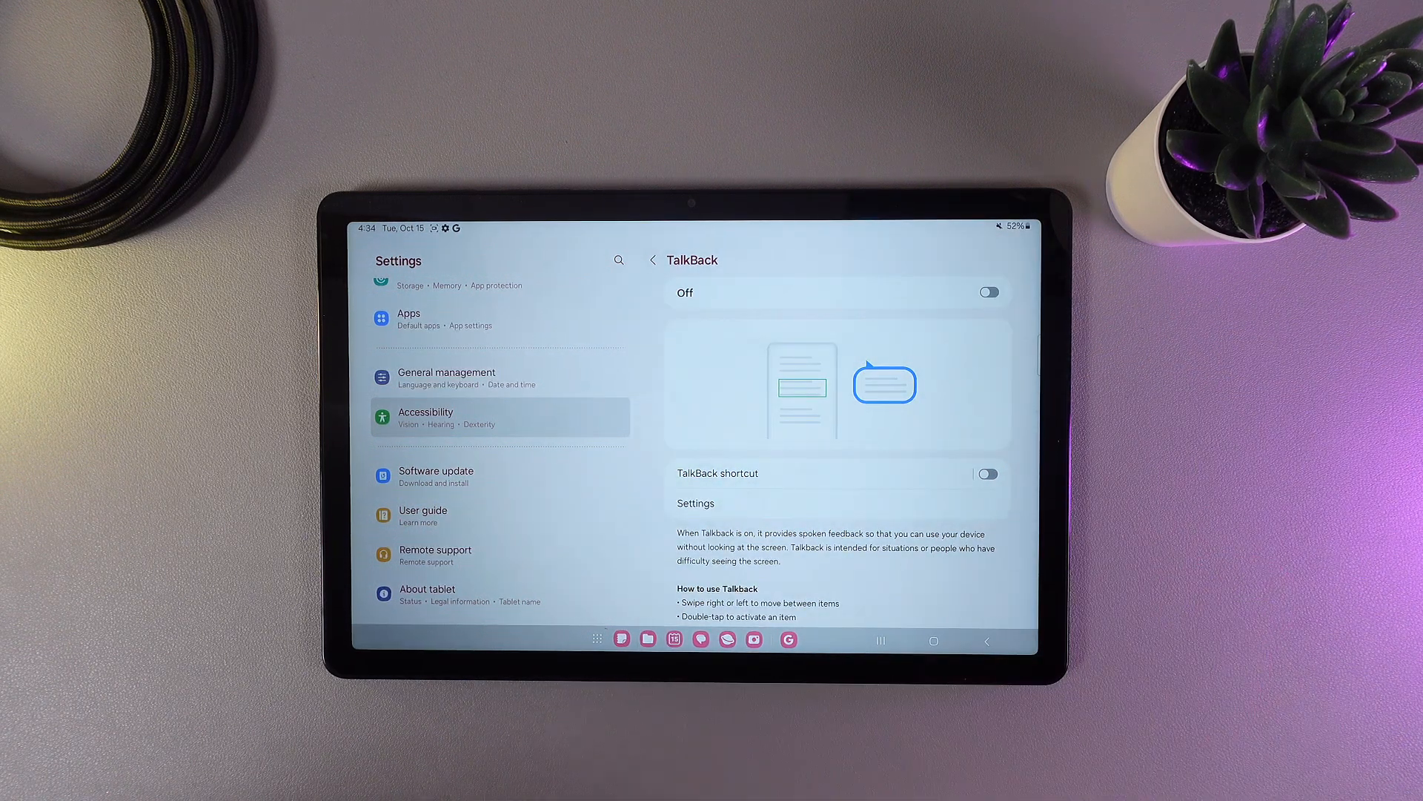